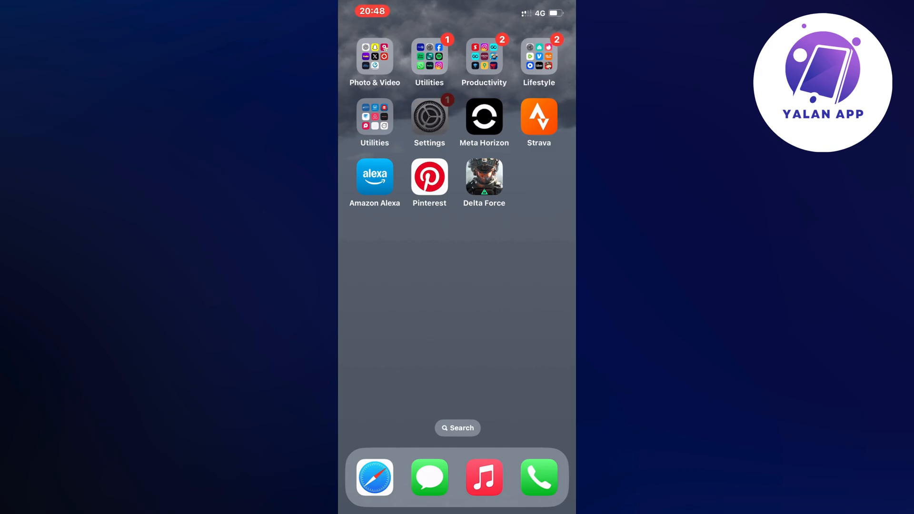
# Launch Settings from the home screen and scroll down its main list.
pyautogui.click(430, 117)
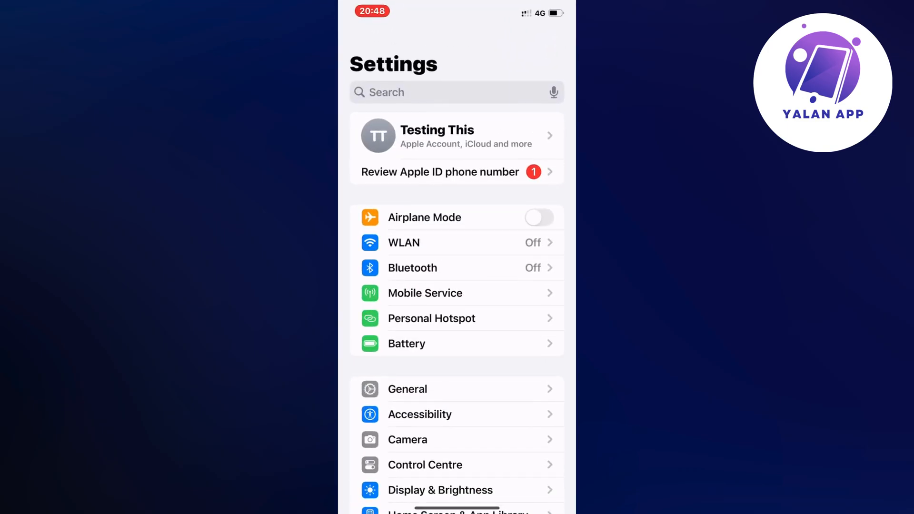
pyautogui.scroll(-3)
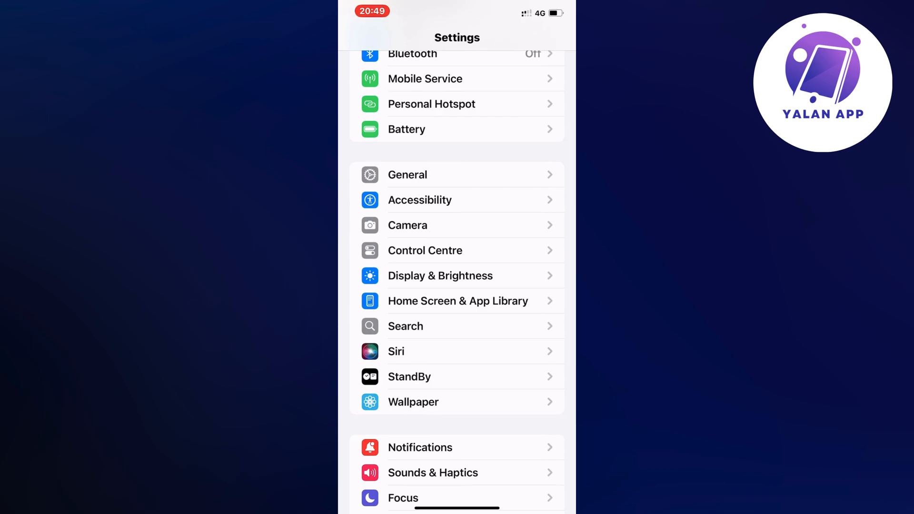
# Reach iPhone Storage, search 'Delta' and open Delta Force's storage details.
pyautogui.click(407, 174)
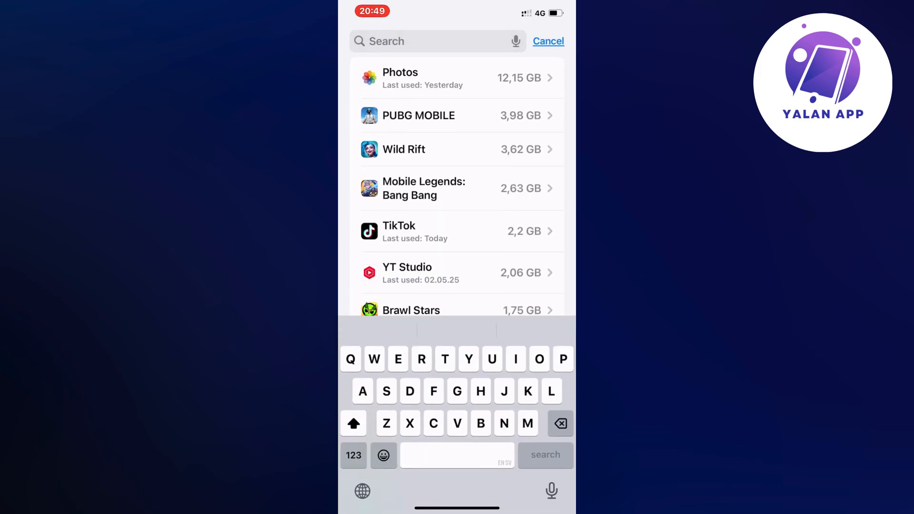
pyautogui.write('Delta')
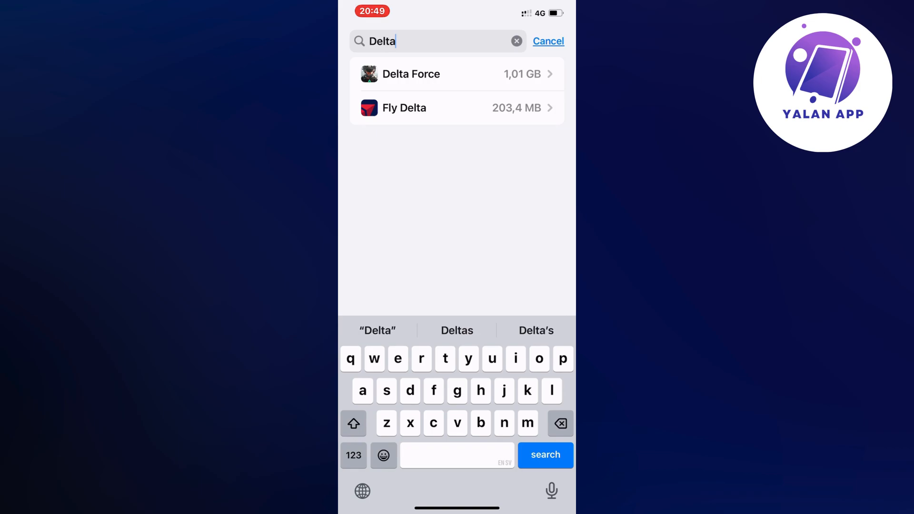
pyautogui.click(411, 74)
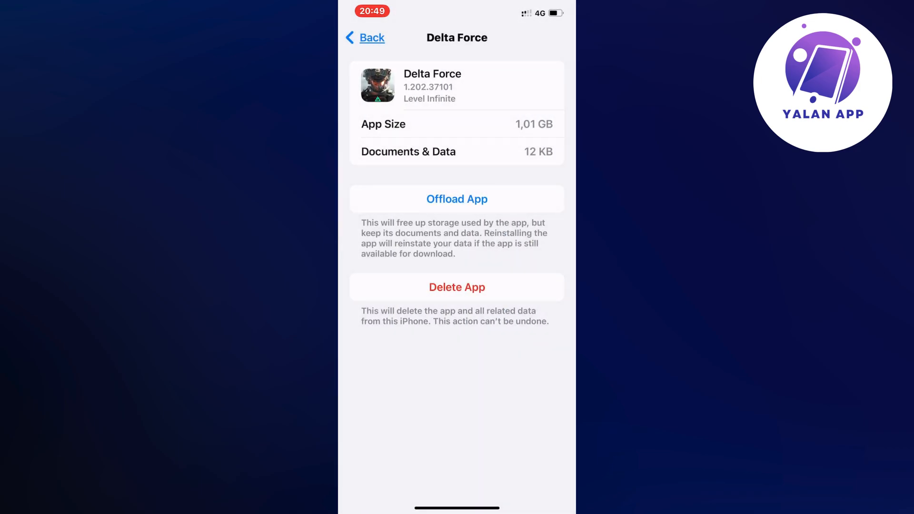
# Offload Delta Force, reinstall it and approve the 701 MB mobile-data download.
pyautogui.click(456, 199)
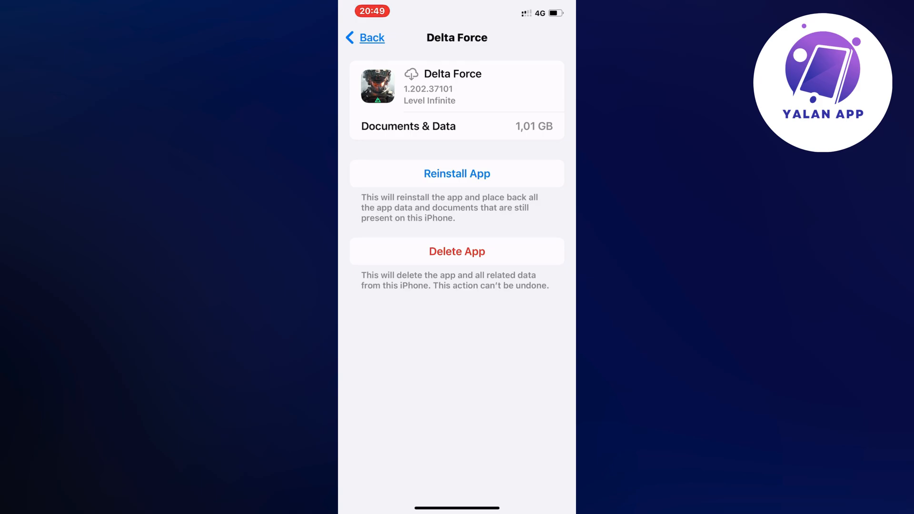
pyautogui.click(457, 173)
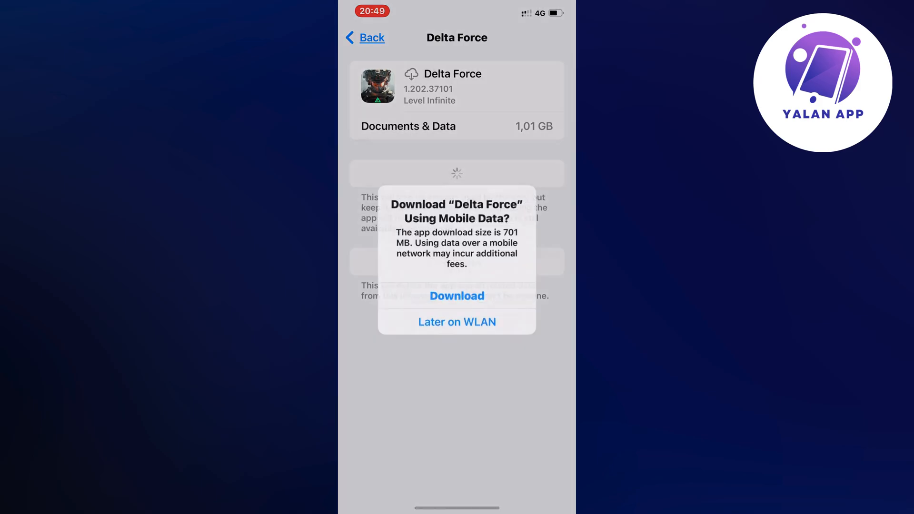
pyautogui.click(457, 322)
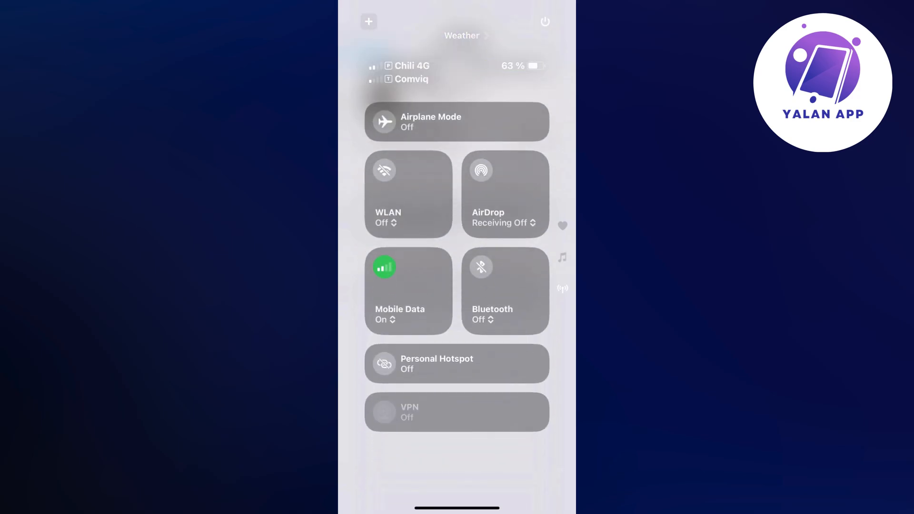
# Switch Airplane Mode on from Control Centre during the reinstall.
pyautogui.click(384, 122)
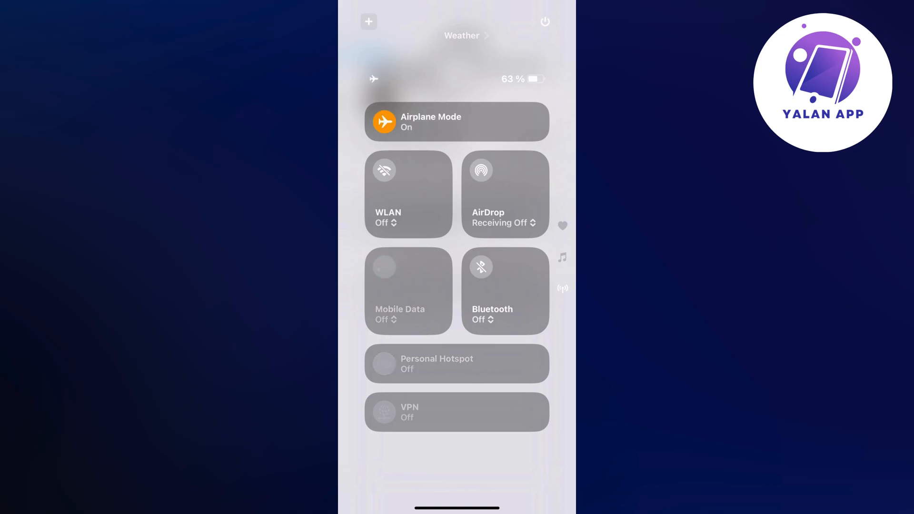